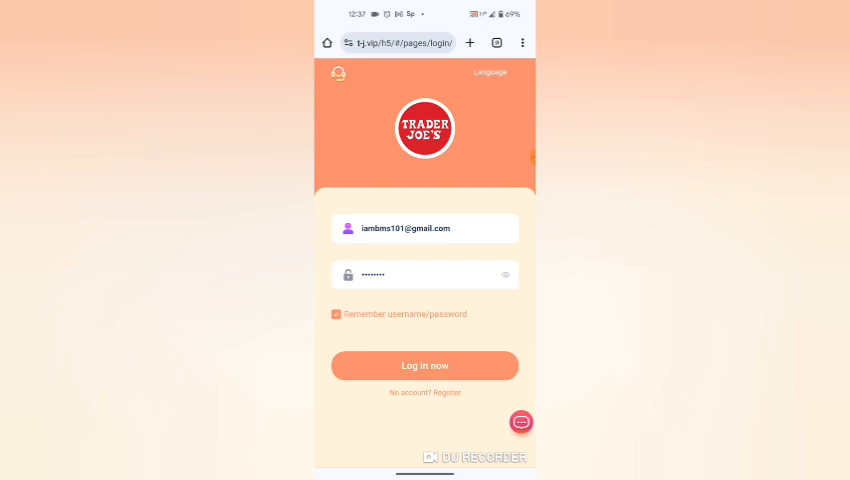
- Log in to Trader Joe's with the saved username and password
{"action": "left_click", "coordinate": [424, 365]}
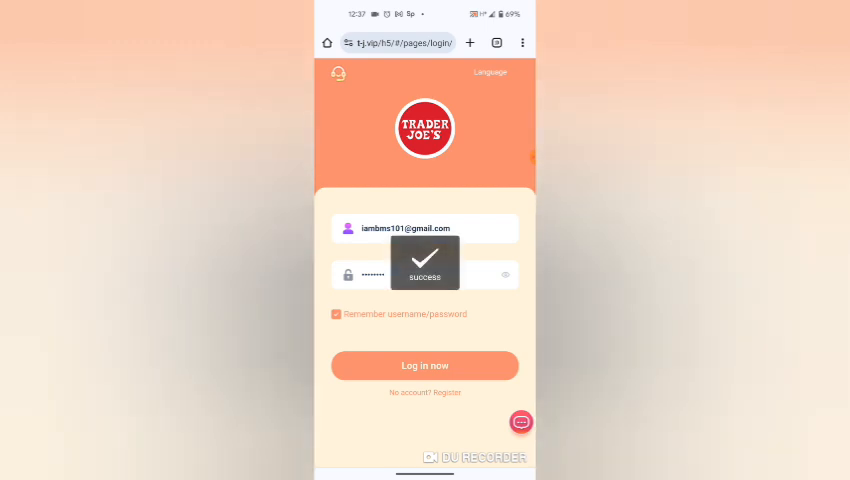
{"action": "left_click", "coordinate": [424, 365]}
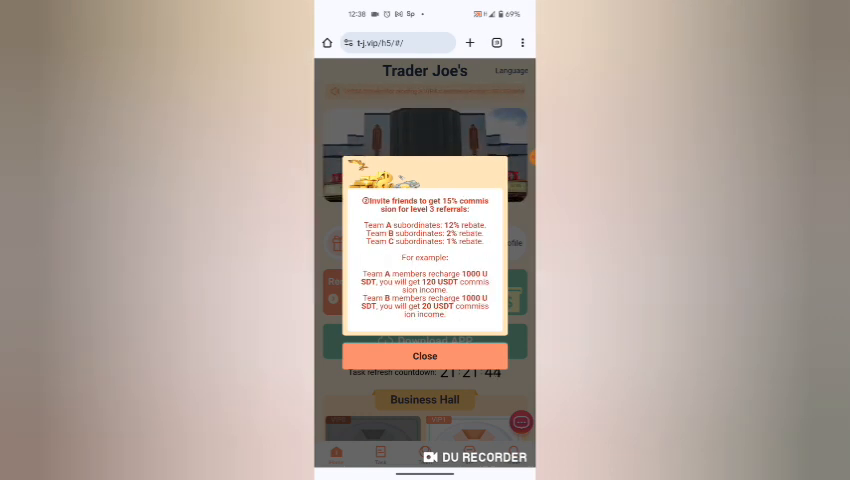
- Close the invite-friends referral commission popup
{"action": "left_click", "coordinate": [424, 356]}
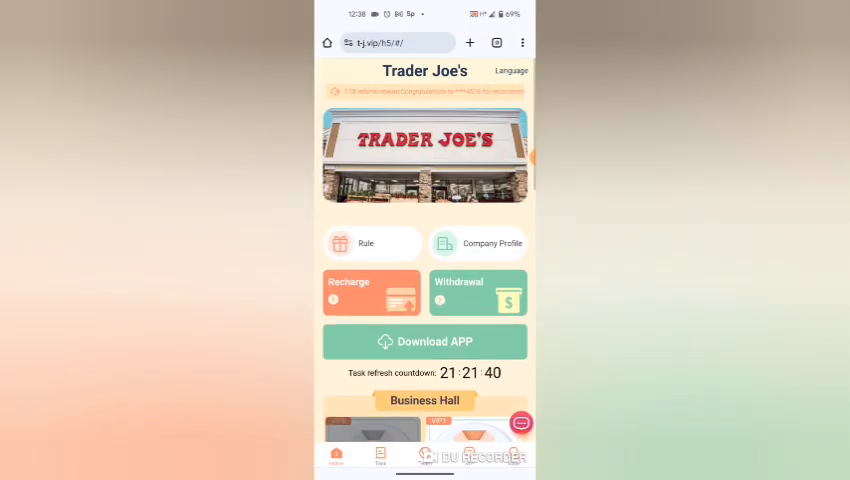
{"action": "scroll", "scroll_direction": "down", "scroll_amount": 3}
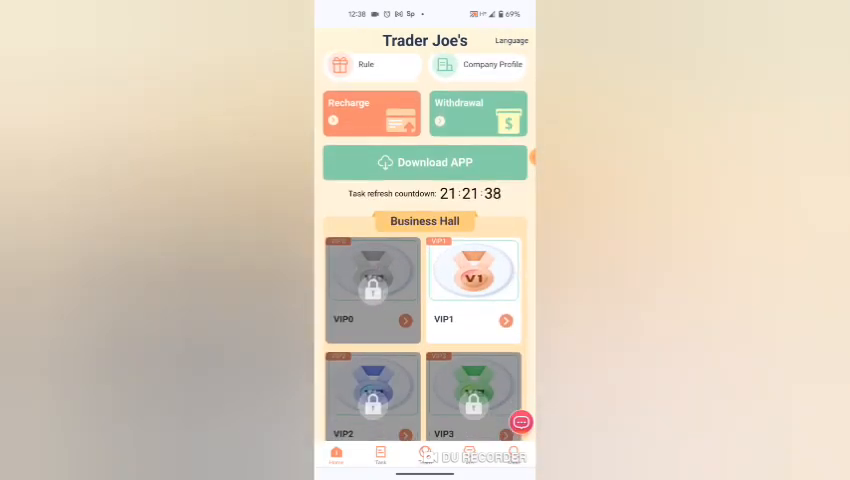
{"action": "left_click", "coordinate": [371, 113]}
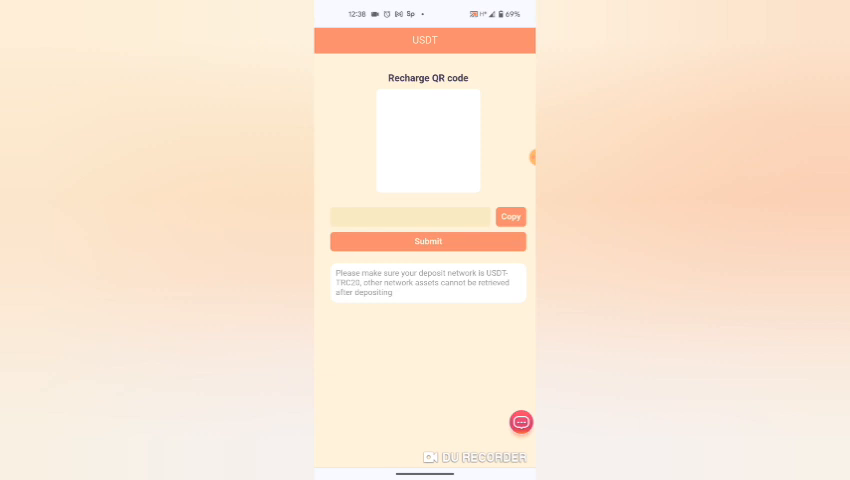
{"action": "left_click", "coordinate": [427, 241]}
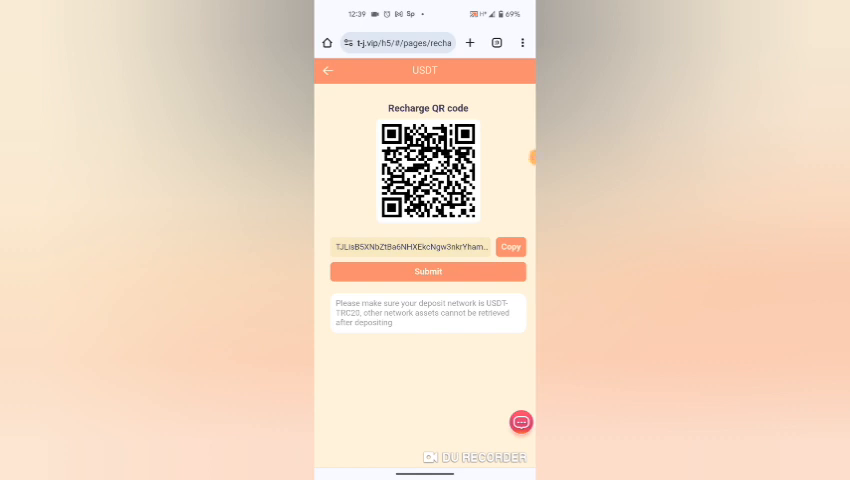
{"action": "left_click", "coordinate": [328, 70]}
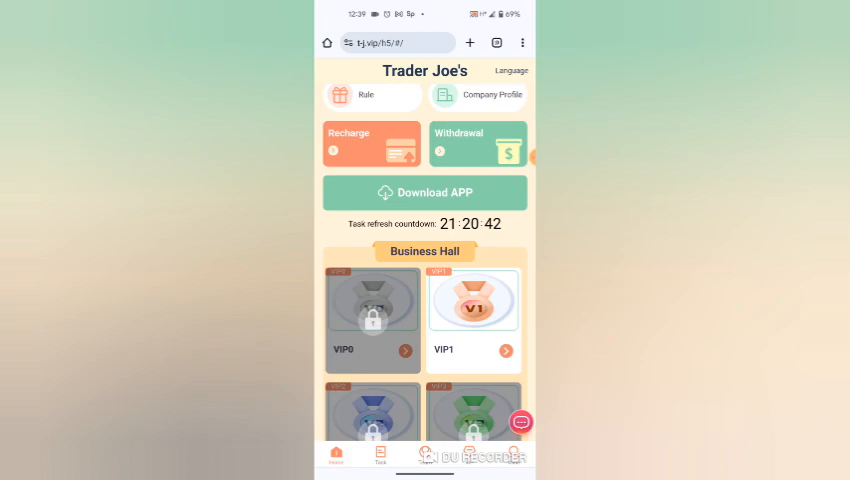
{"action": "scroll", "scroll_direction": "down", "scroll_amount": 3}
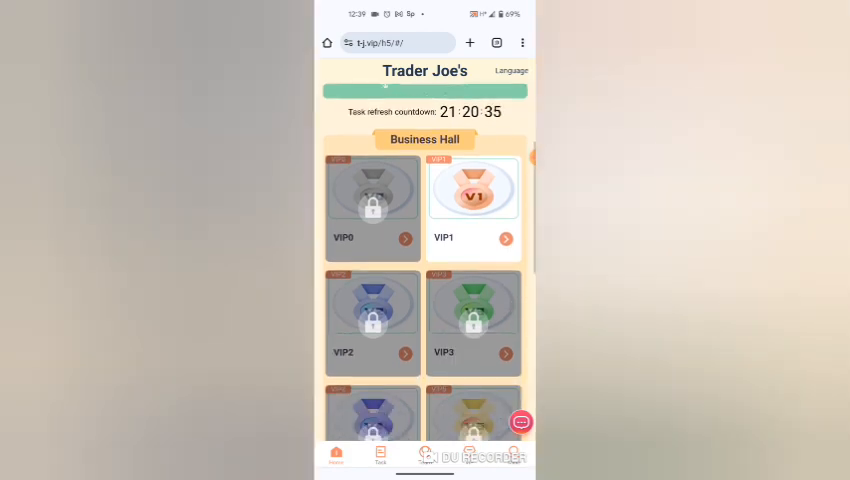
{"action": "scroll", "scroll_direction": "down", "scroll_amount": 3}
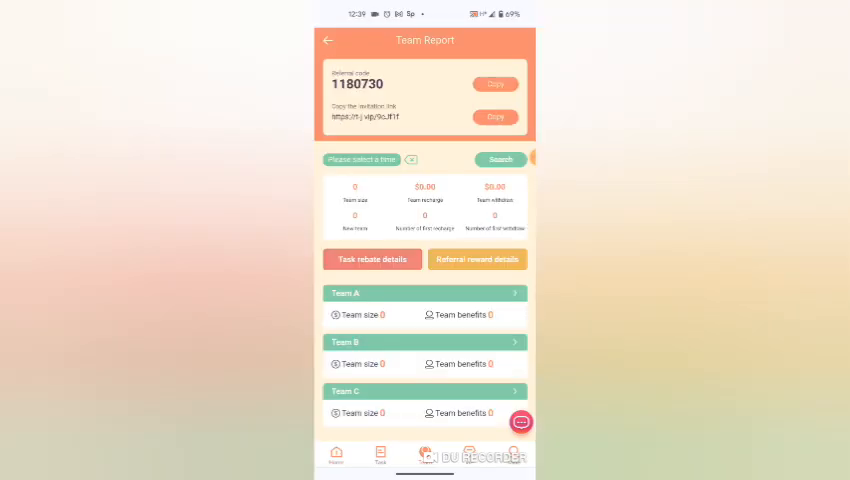
{"action": "left_click", "coordinate": [495, 117]}
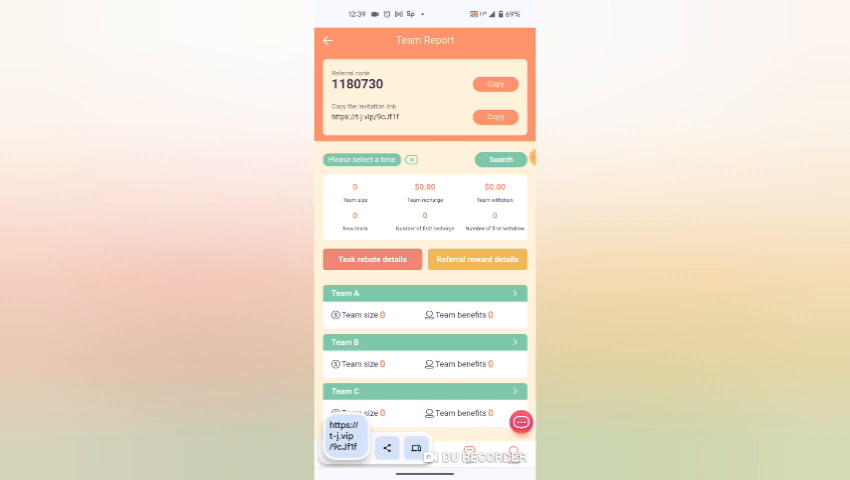
{"action": "left_click", "coordinate": [327, 42]}
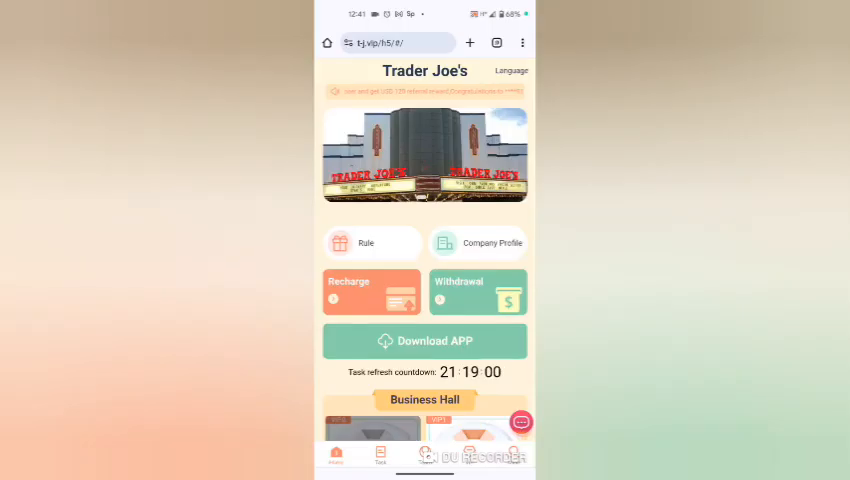
- Add a USDT trc20 wallet address as a withdrawal method and return to the withdrawal form
{"action": "left_click", "coordinate": [477, 292]}
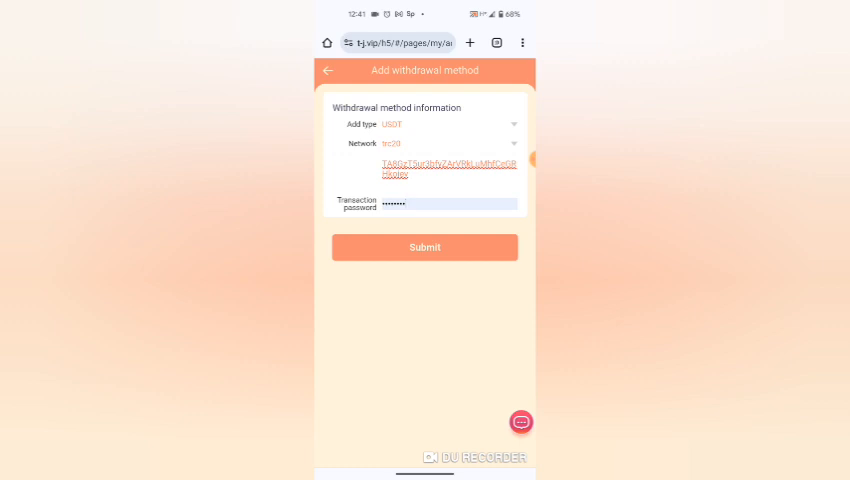
{"action": "left_click", "coordinate": [424, 247]}
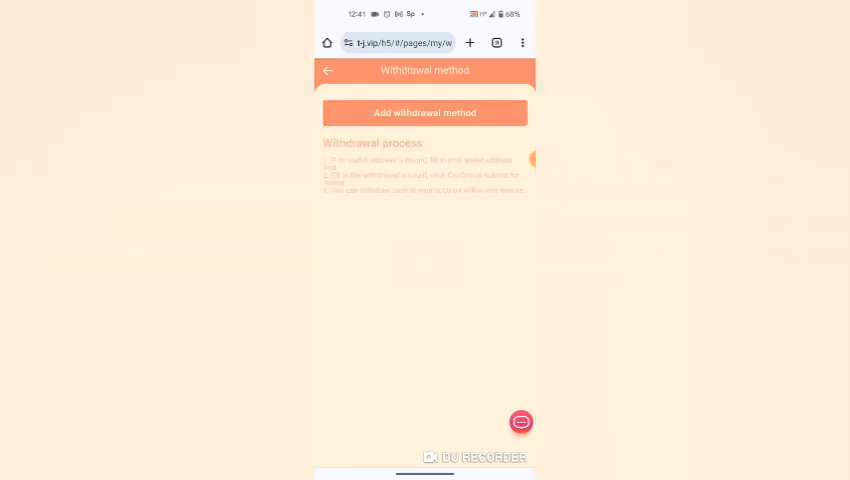
{"action": "left_click", "coordinate": [424, 112]}
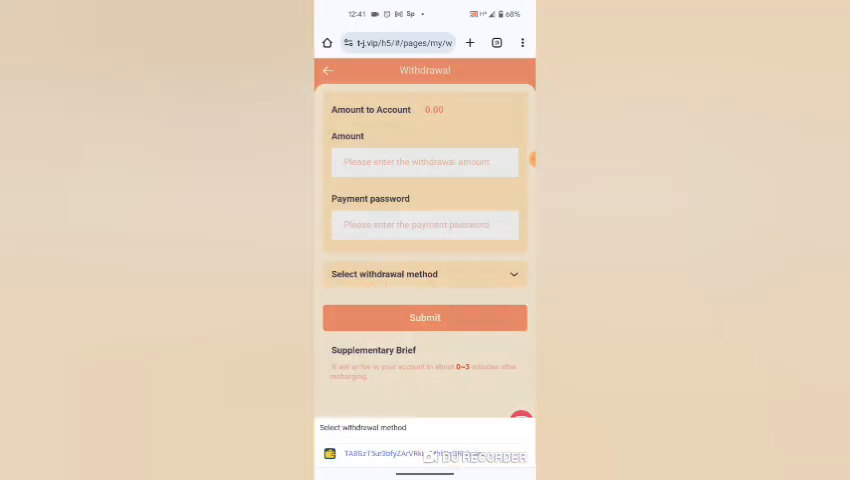
- Submit the pending $2.70 turn signal switch task from the task list
{"action": "left_click", "coordinate": [327, 70]}
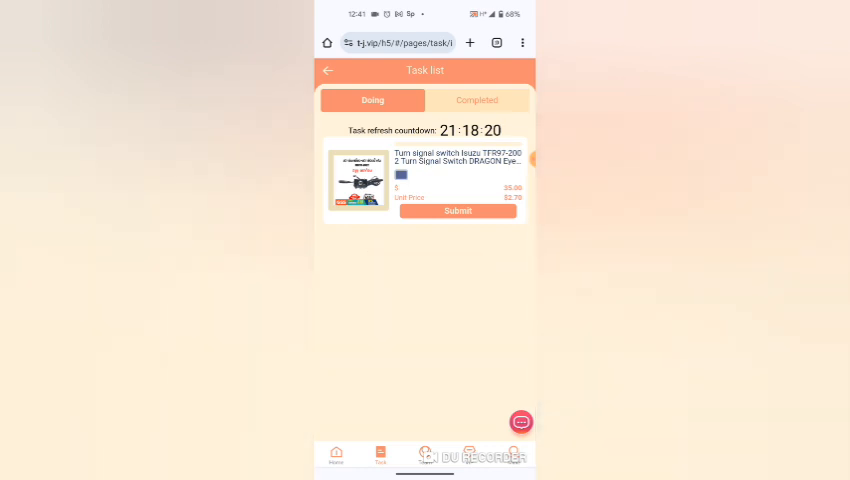
{"action": "left_click", "coordinate": [457, 210]}
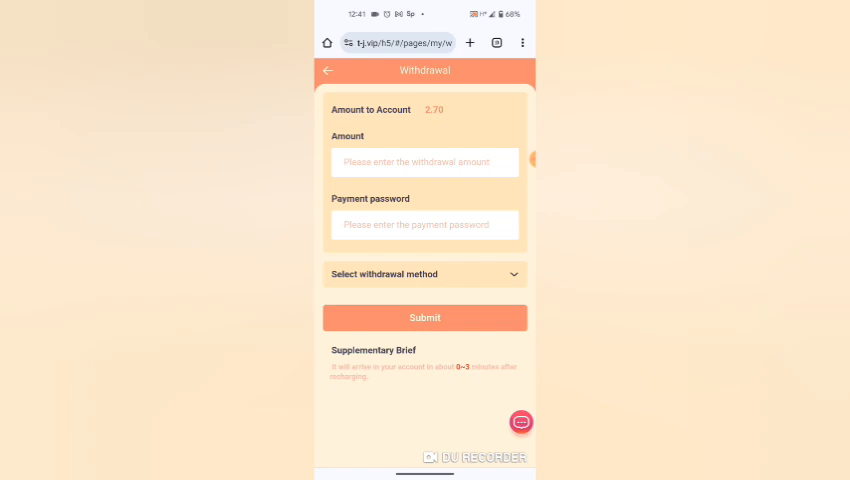
- Withdraw 2.7 to the bound TRC20 address and submit the request
{"action": "left_click", "coordinate": [424, 274]}
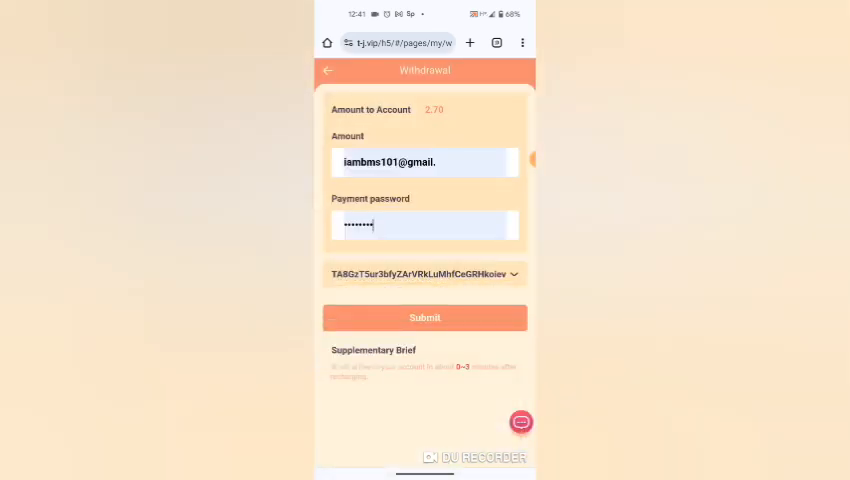
{"action": "left_click", "coordinate": [424, 162]}
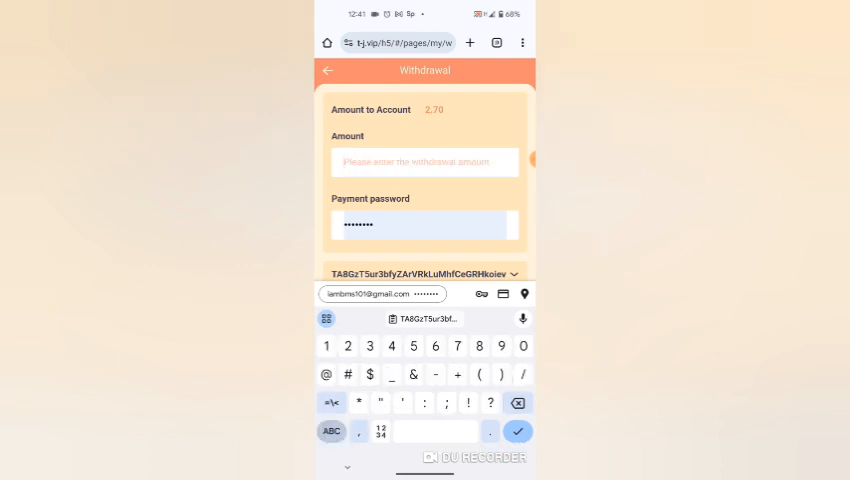
{"action": "type", "text": "2"}
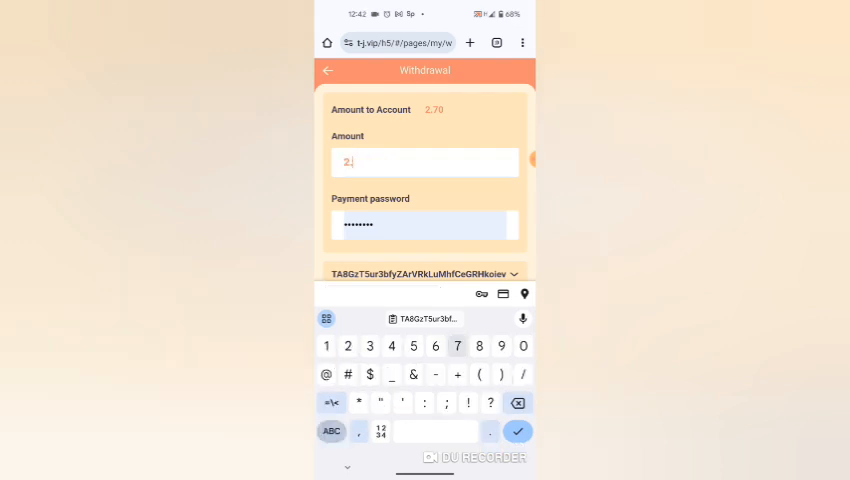
{"action": "type", "text": ".7"}
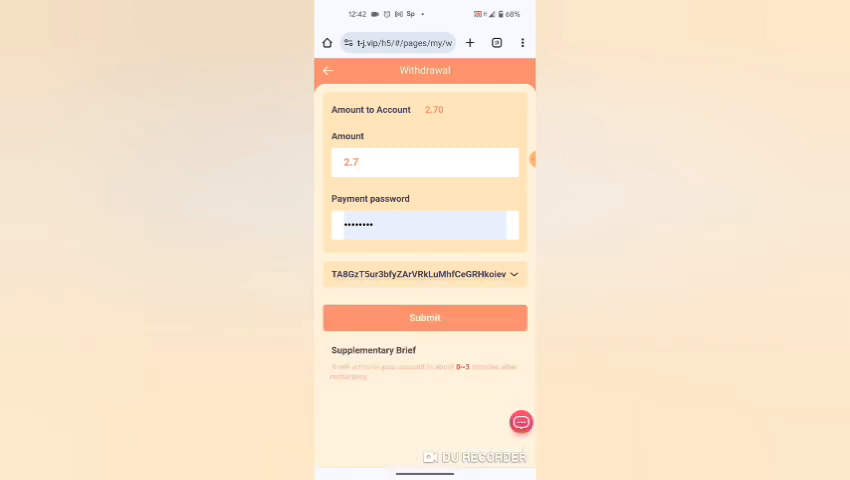
{"action": "left_click", "coordinate": [424, 317]}
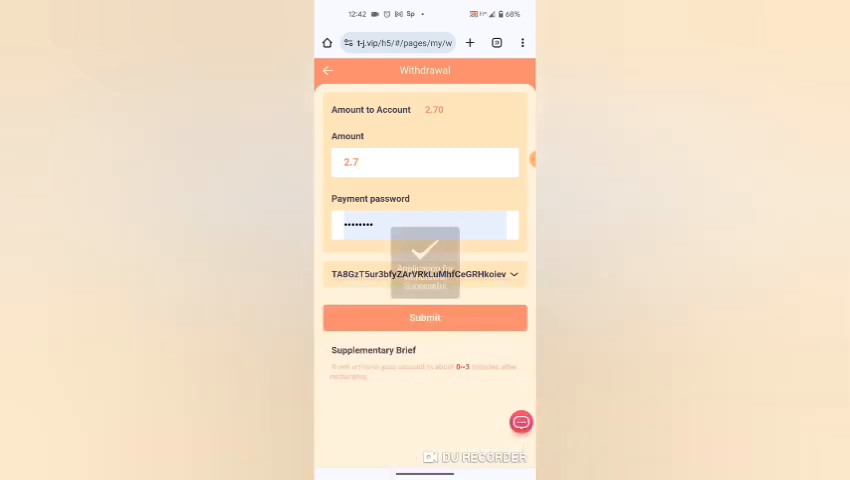
{"action": "left_click", "coordinate": [424, 317]}
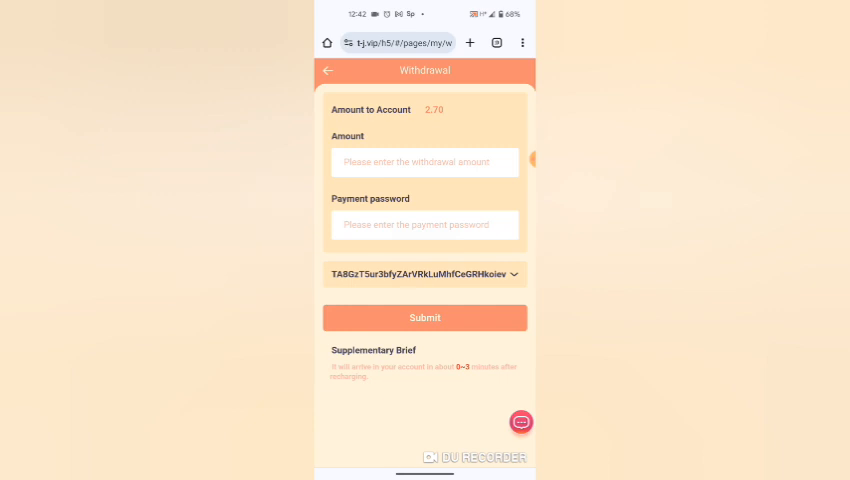